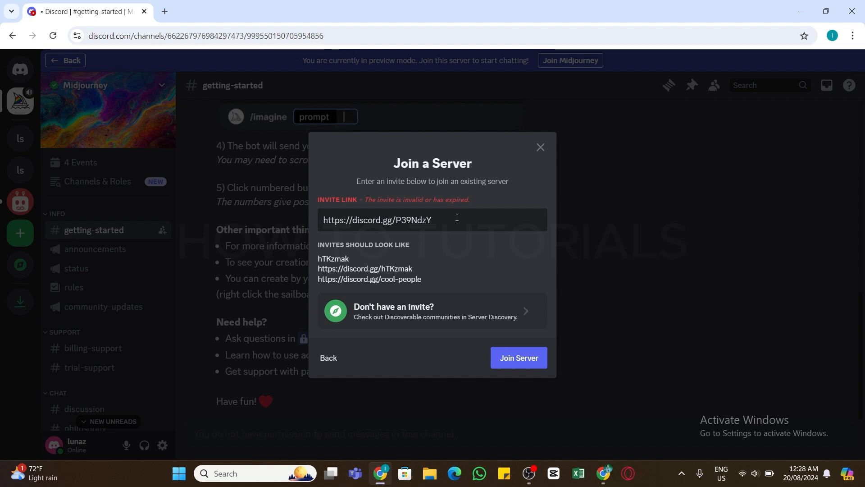
{"action": "mouse_move", "coordinate": [502, 199]}
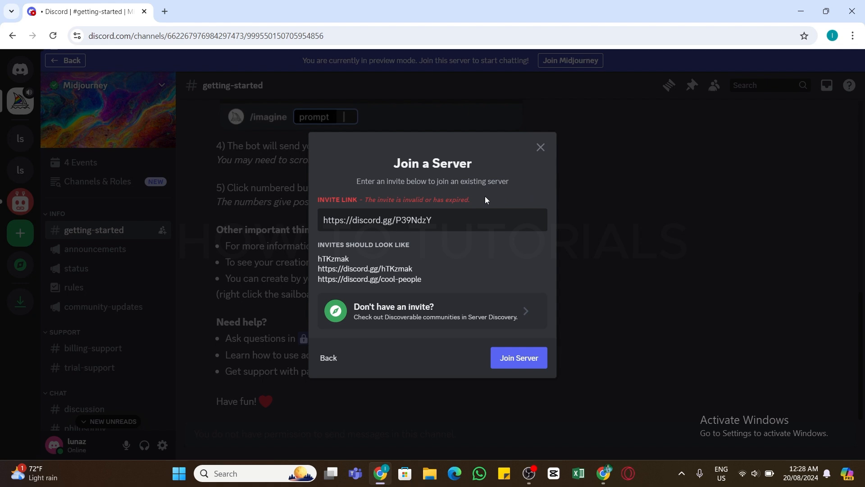
{"action": "mouse_move", "coordinate": [477, 200]}
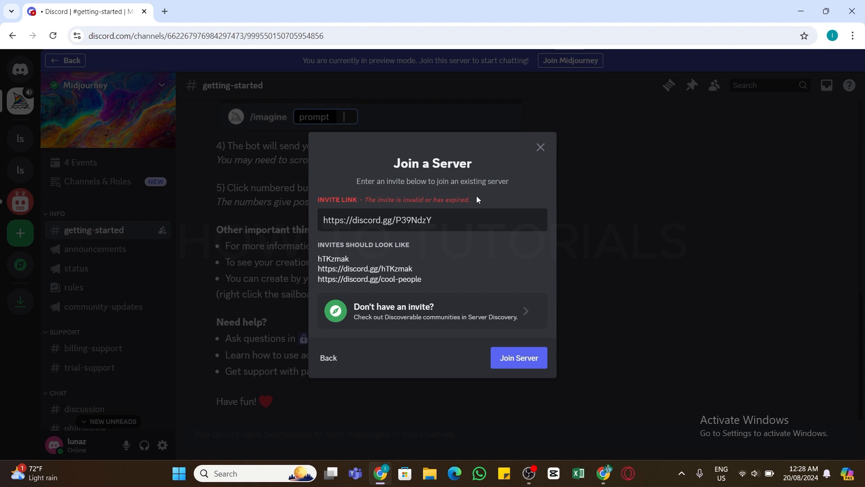
{"action": "mouse_move", "coordinate": [468, 204]}
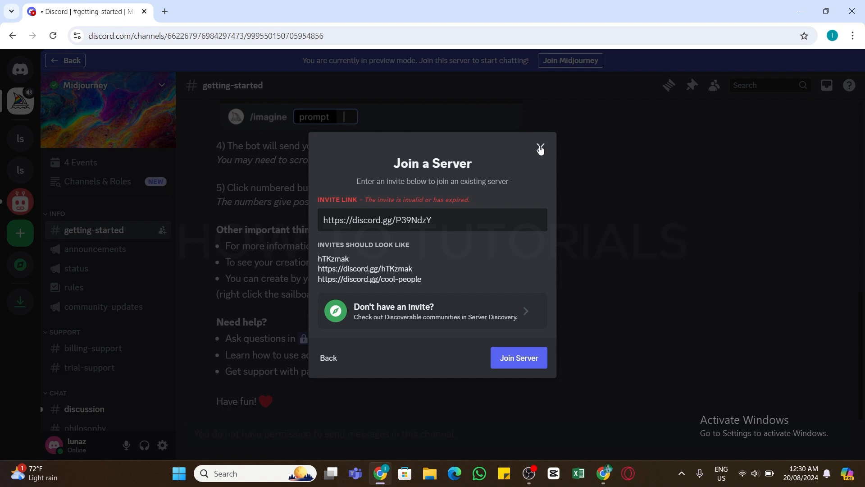
- Close the Join a Server dialog after the invite was rejected as invalid or expired
{"action": "left_click", "coordinate": [540, 149]}
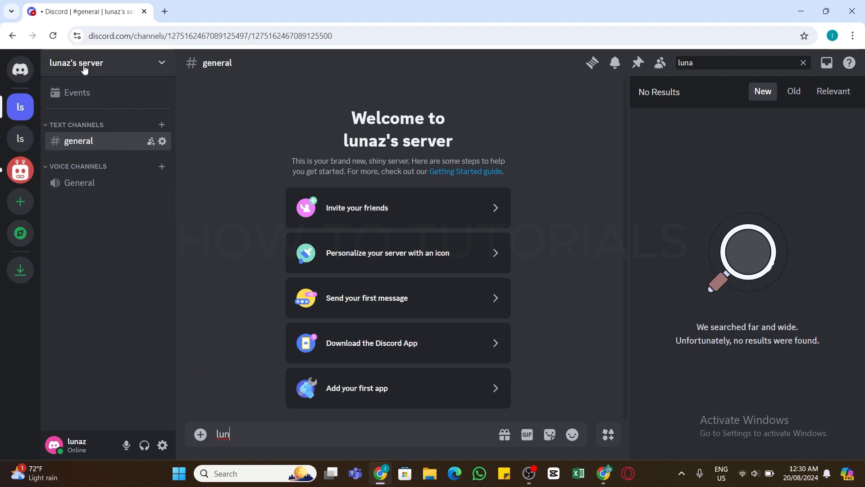
- From lunaz's server menu choose Invite People and set the link to never expire
{"action": "left_click", "coordinate": [83, 63]}
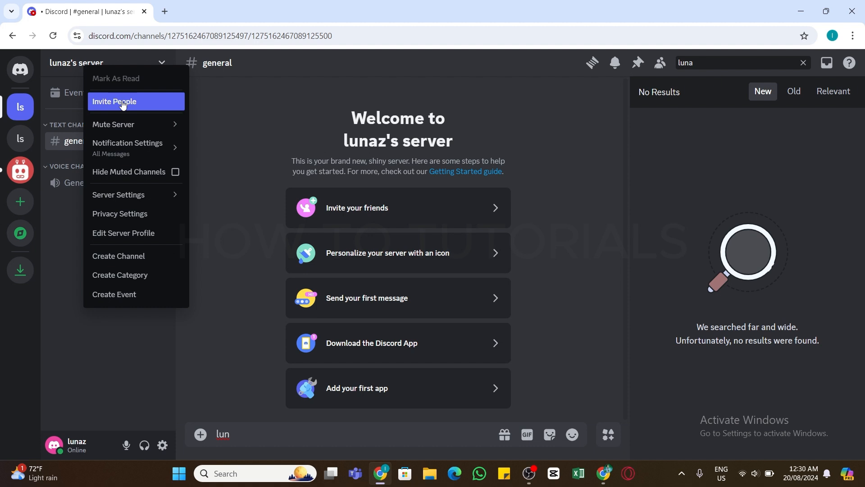
{"action": "left_click", "coordinate": [115, 102]}
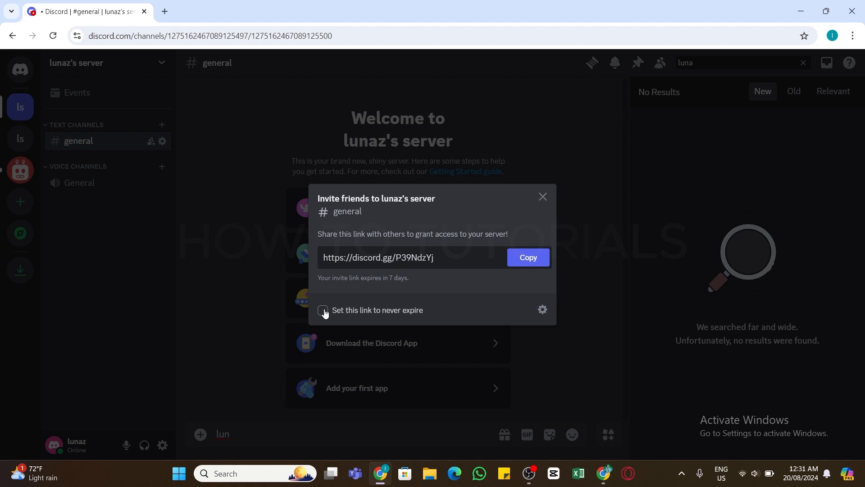
{"action": "left_click", "coordinate": [323, 311]}
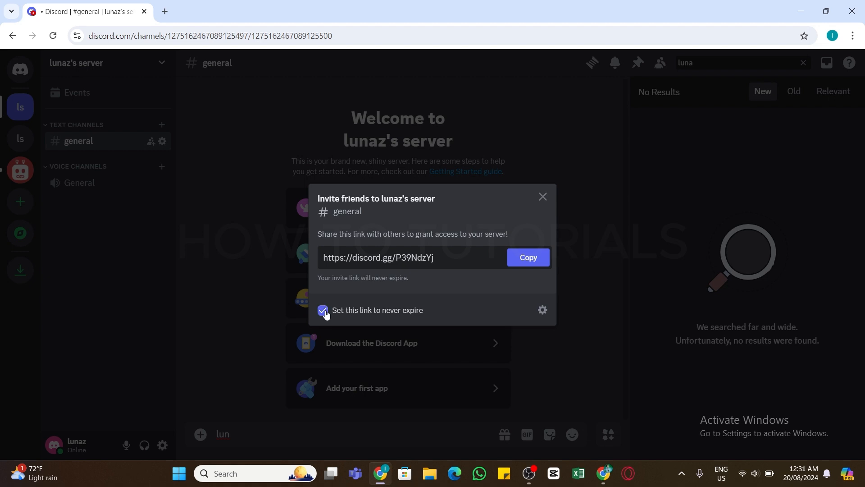
{"action": "mouse_move", "coordinate": [543, 309]}
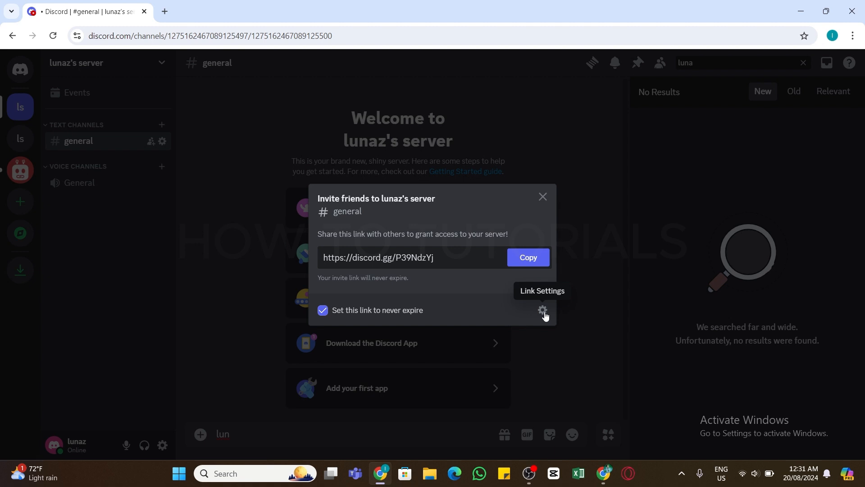
- In Link Settings keep Expire After Never and Max Uses No limit, then generate a new link
{"action": "left_click", "coordinate": [543, 310]}
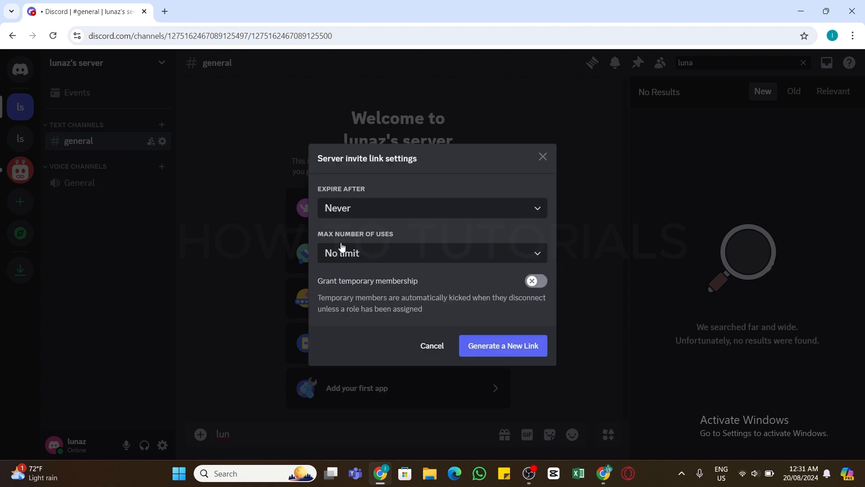
{"action": "mouse_move", "coordinate": [334, 258]}
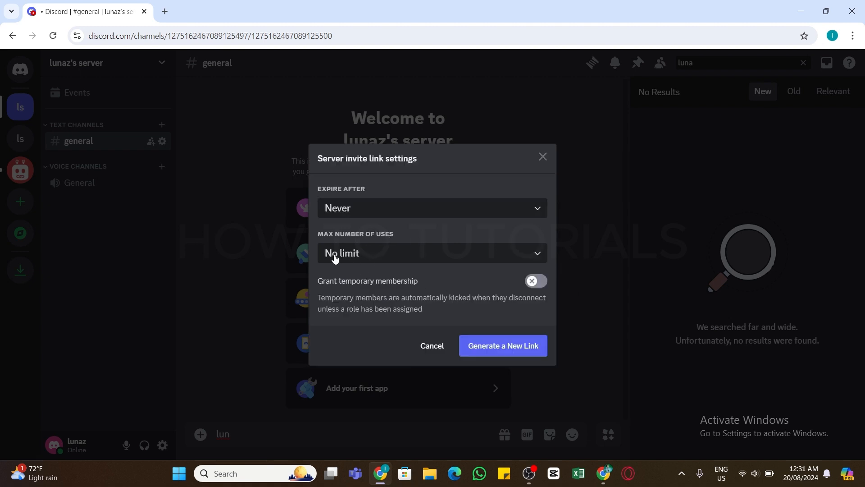
{"action": "mouse_move", "coordinate": [372, 261]}
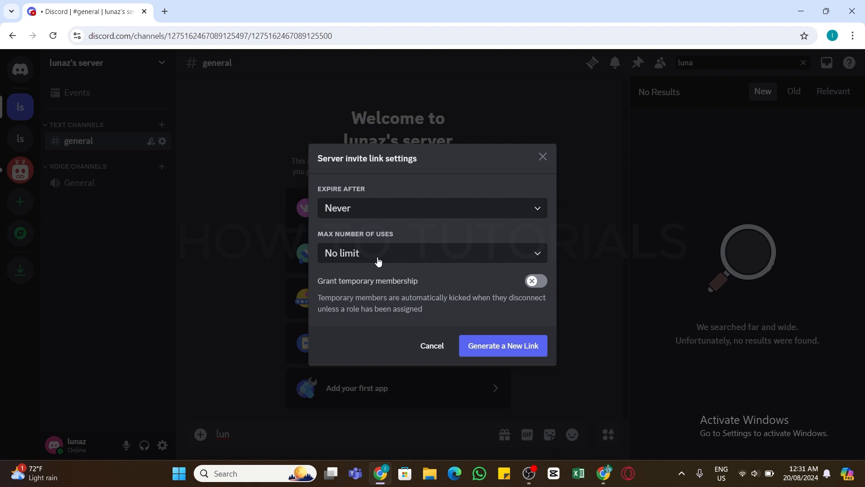
{"action": "left_click", "coordinate": [432, 252]}
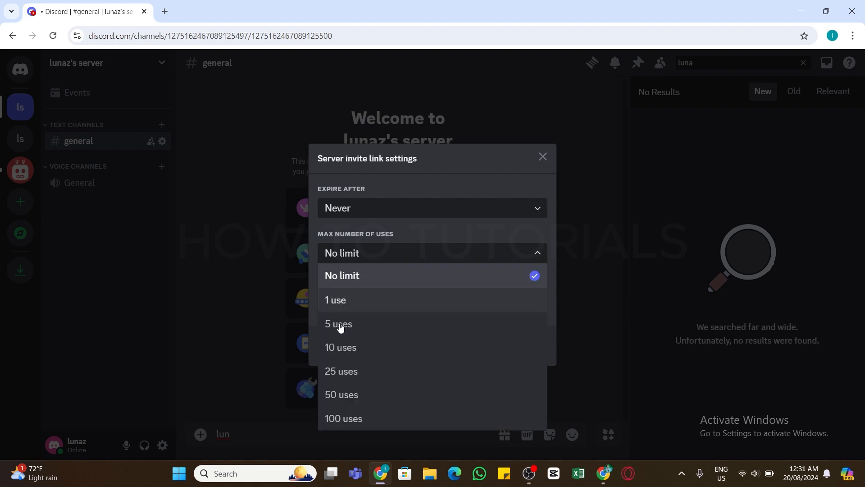
{"action": "left_click", "coordinate": [343, 275]}
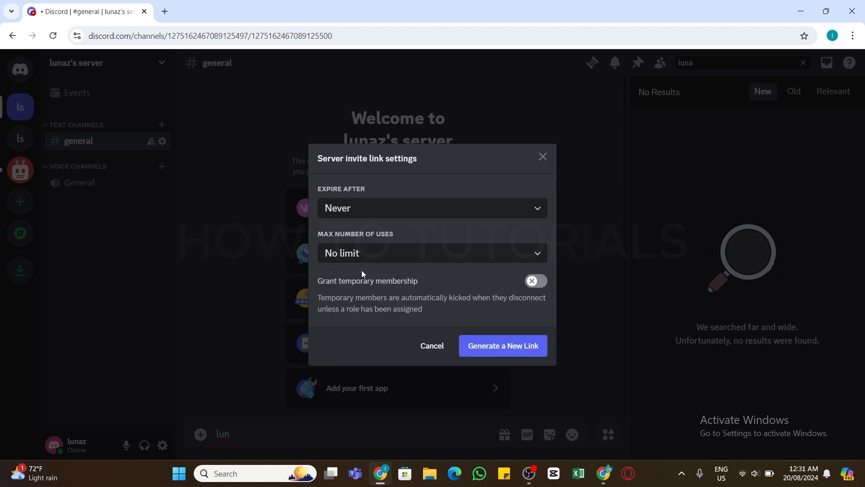
{"action": "mouse_move", "coordinate": [502, 345]}
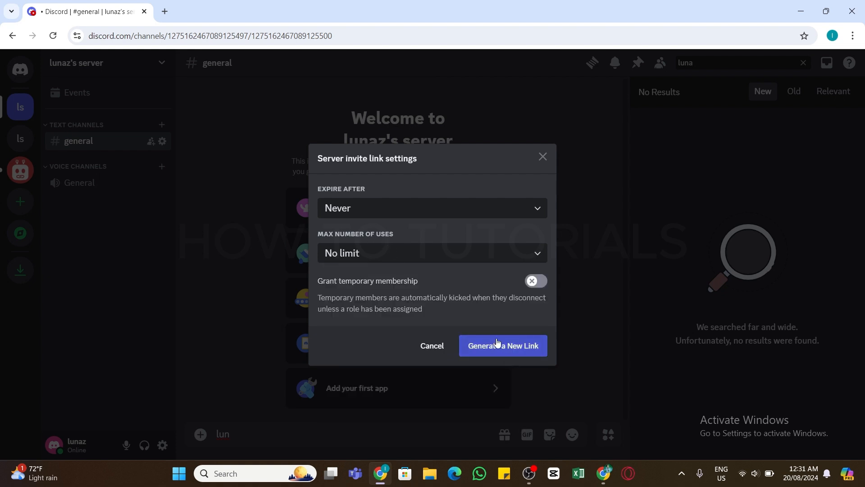
{"action": "mouse_move", "coordinate": [495, 353]}
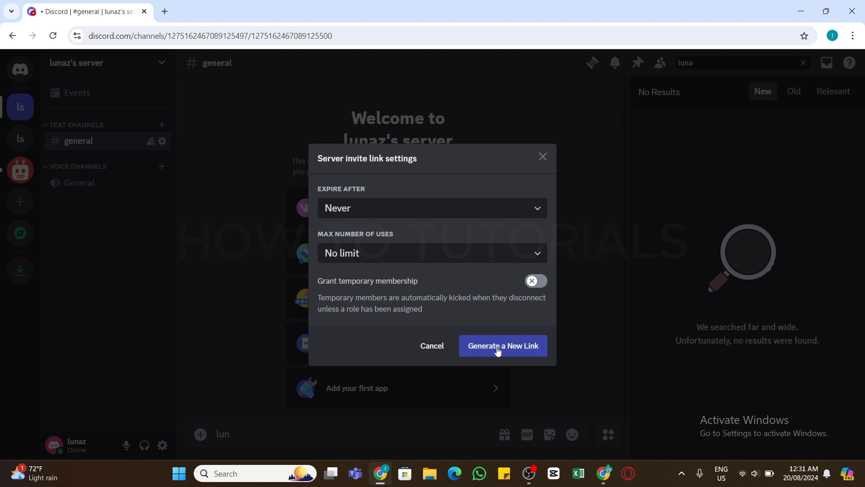
{"action": "left_click", "coordinate": [502, 346]}
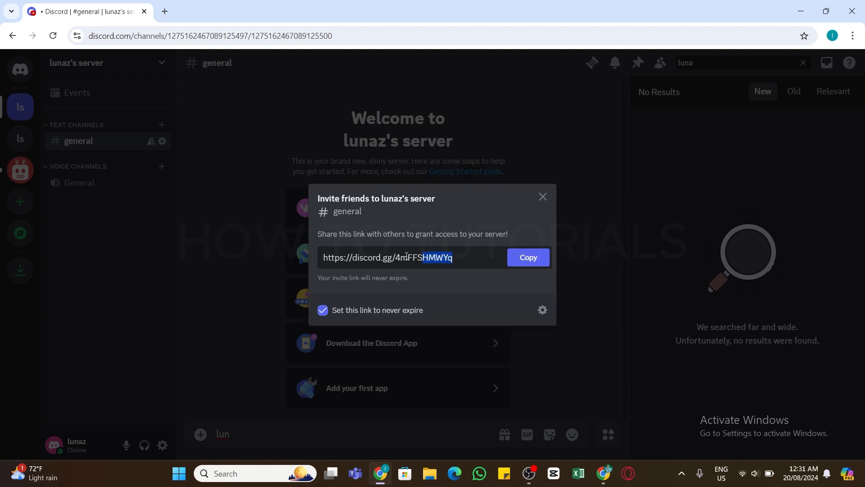